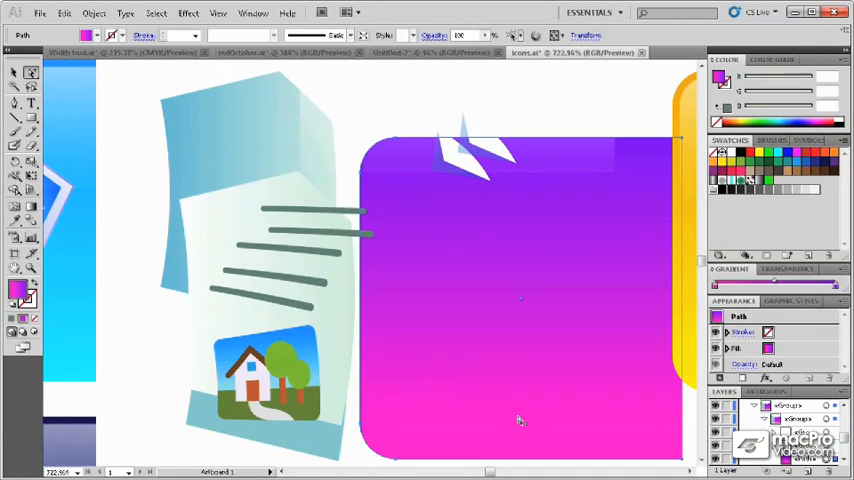
{"action": "mouse_move", "coordinate": [600, 323]}
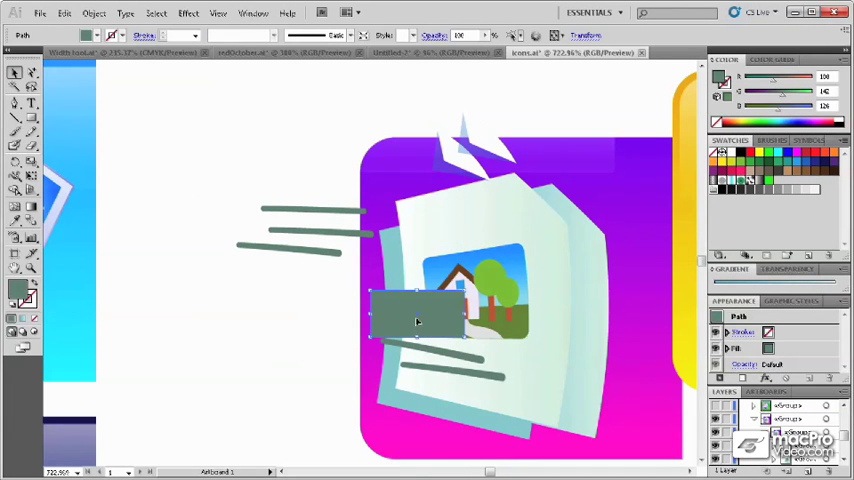
Drag the dark grey rectangle off the papers to the left of the plate.
{"action": "left_click_drag", "start_coordinate": [417, 320], "coordinate": [470, 360]}
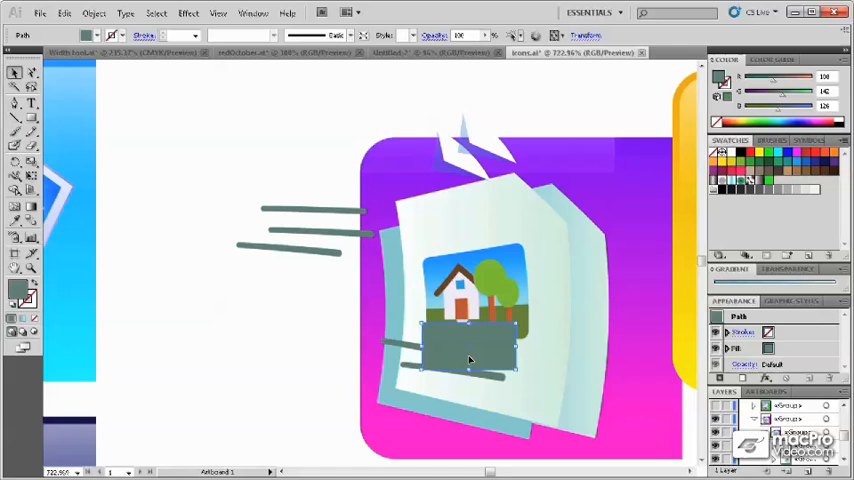
{"action": "left_click_drag", "start_coordinate": [465, 355], "coordinate": [350, 355]}
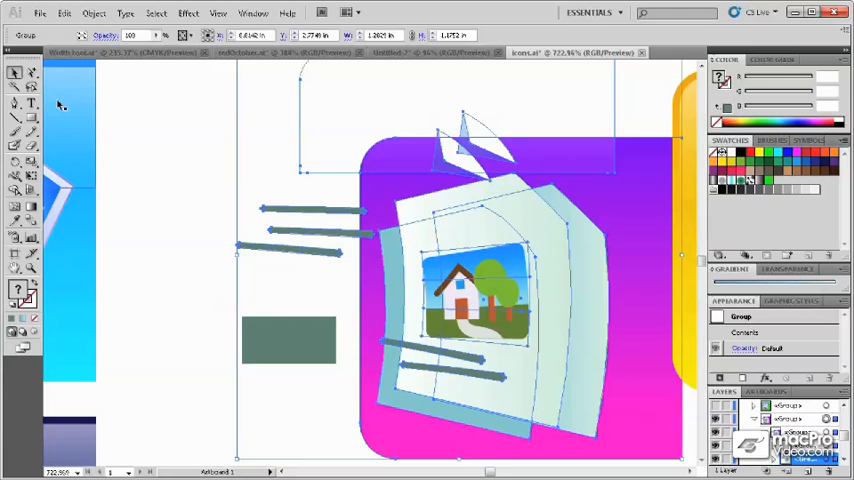
{"action": "left_click", "coordinate": [105, 14]}
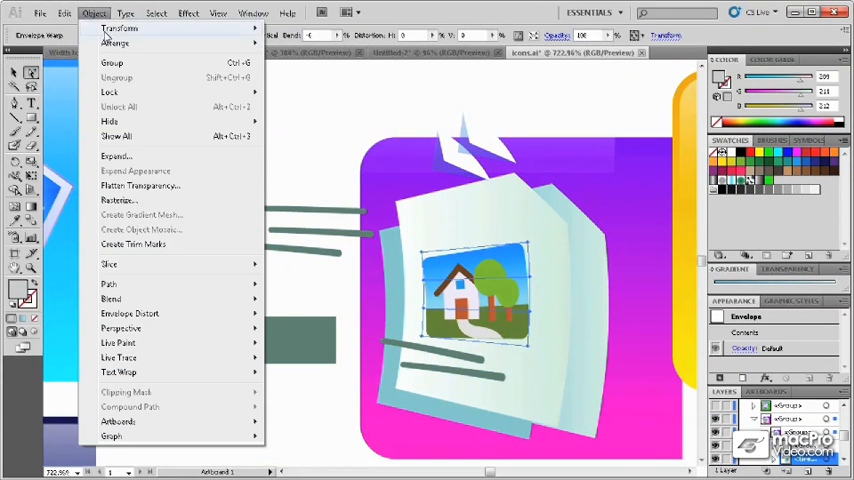
{"action": "left_click", "coordinate": [118, 42]}
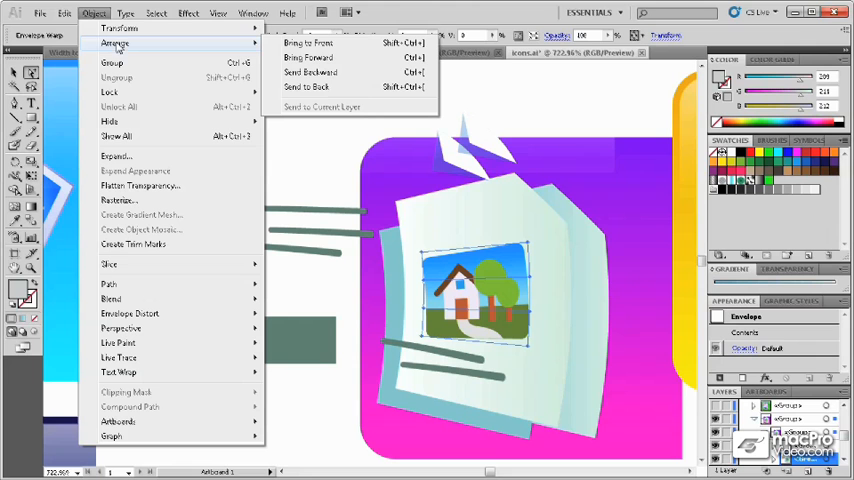
{"action": "mouse_move", "coordinate": [318, 45]}
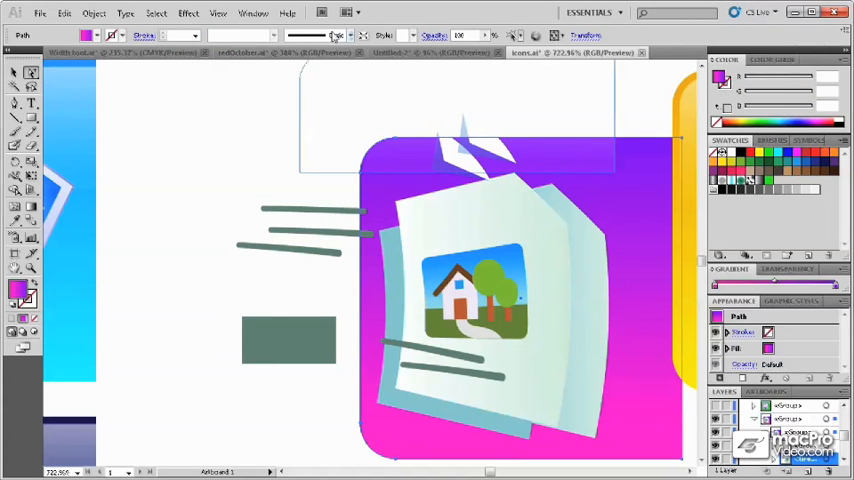
Nudge the purple-pink plate down-left and send it to the back behind the papers.
{"action": "left_click", "coordinate": [99, 14]}
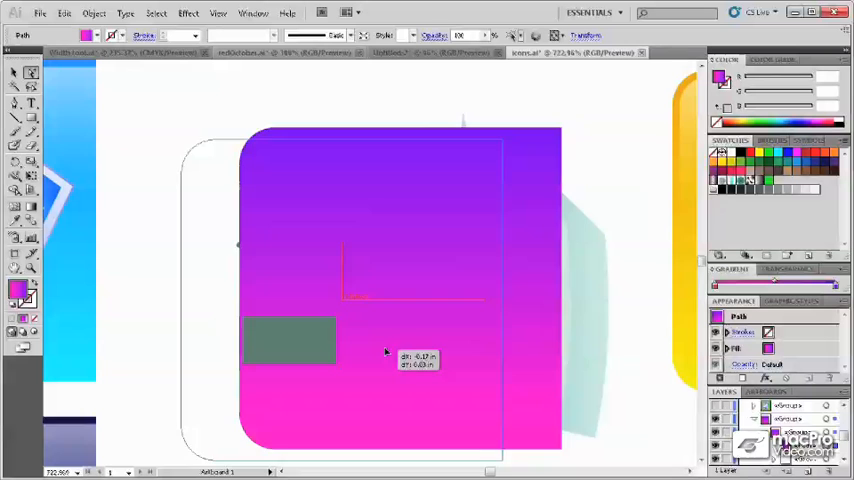
{"action": "left_click_drag", "start_coordinate": [385, 351], "coordinate": [328, 362]}
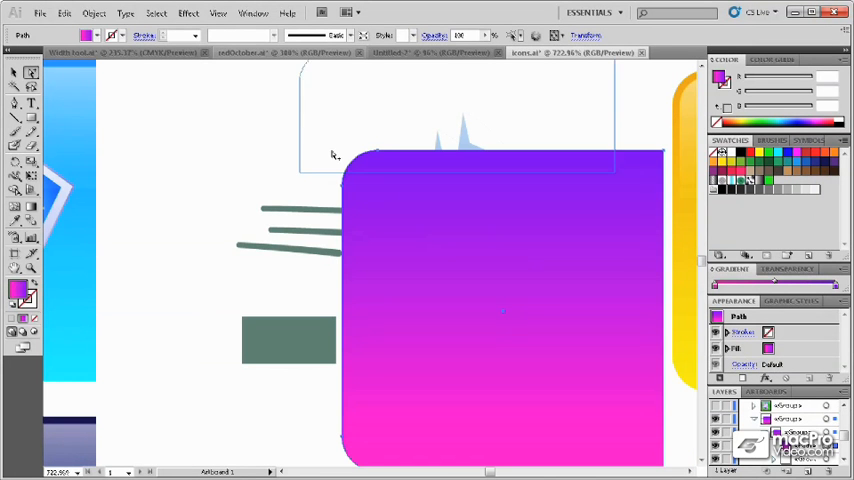
{"action": "left_click", "coordinate": [96, 16]}
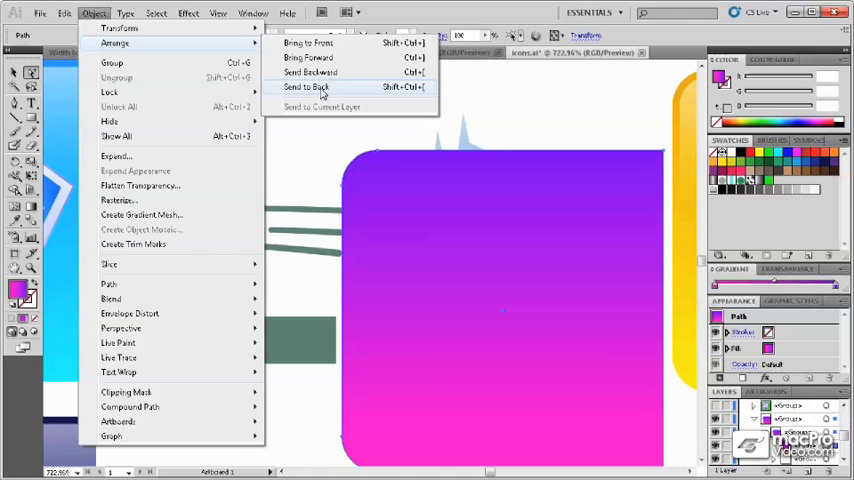
{"action": "left_click", "coordinate": [324, 86]}
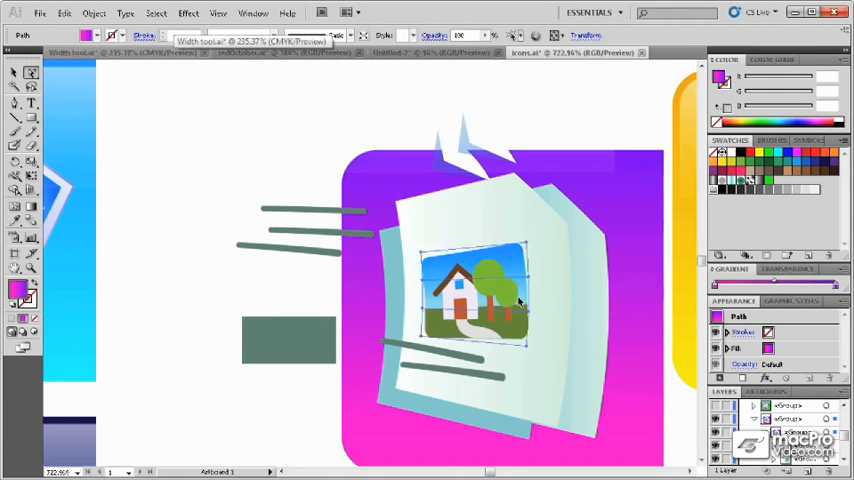
Shift the house picture left on the papers, then deselect it.
{"action": "left_click", "coordinate": [100, 15]}
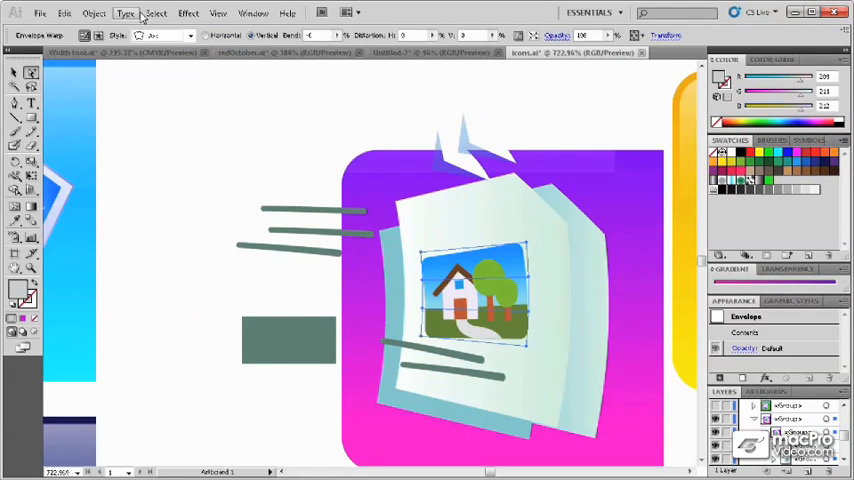
{"action": "left_click", "coordinate": [98, 14]}
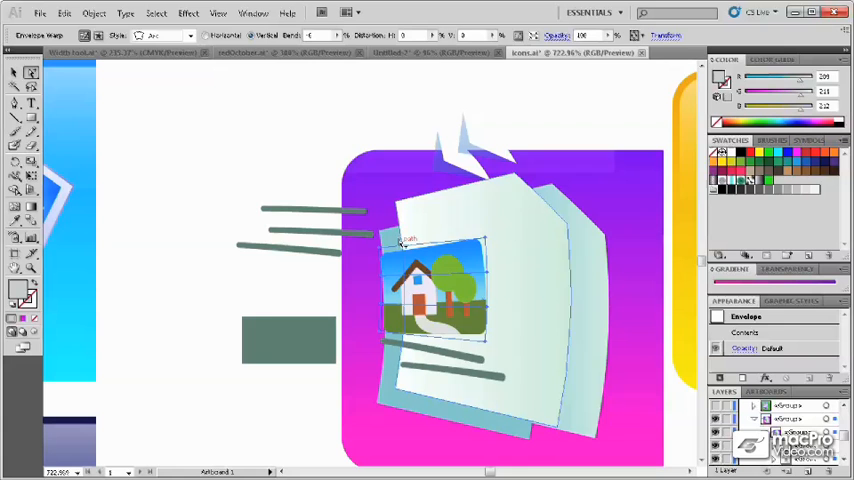
{"action": "left_click", "coordinate": [98, 15]}
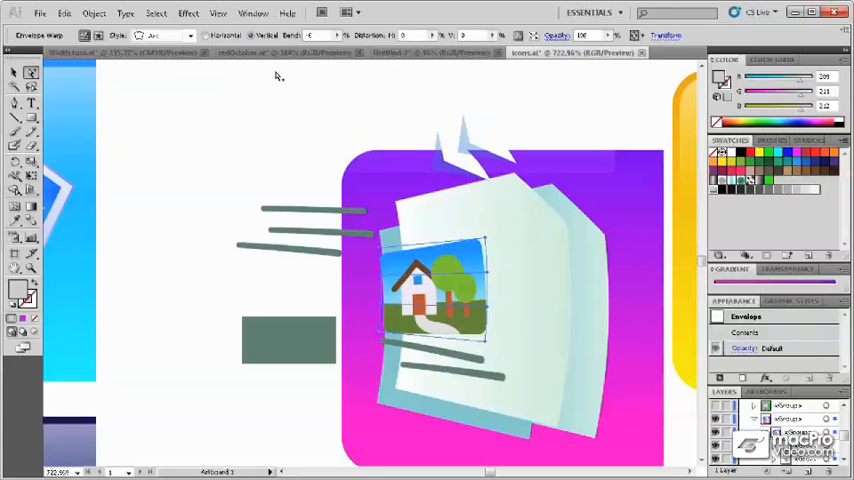
{"action": "left_click", "coordinate": [94, 14]}
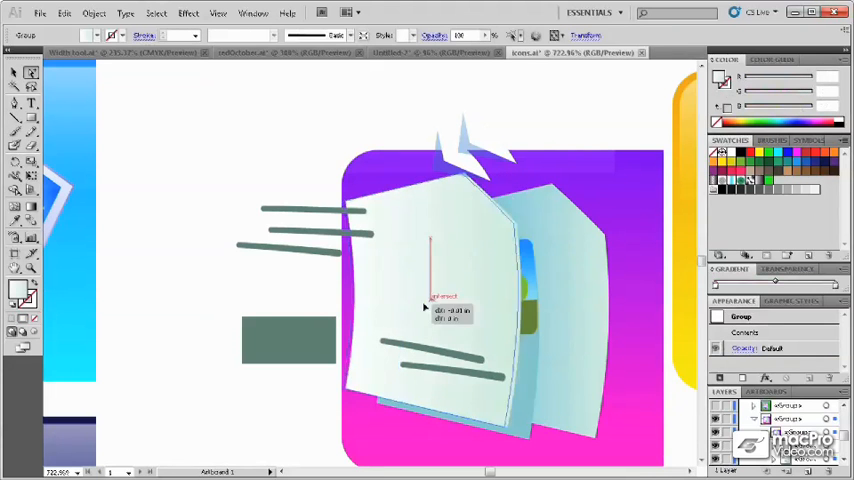
Set the front paper sheet in place and restack the light grey rectangle via Object commands.
{"action": "left_click", "coordinate": [102, 14]}
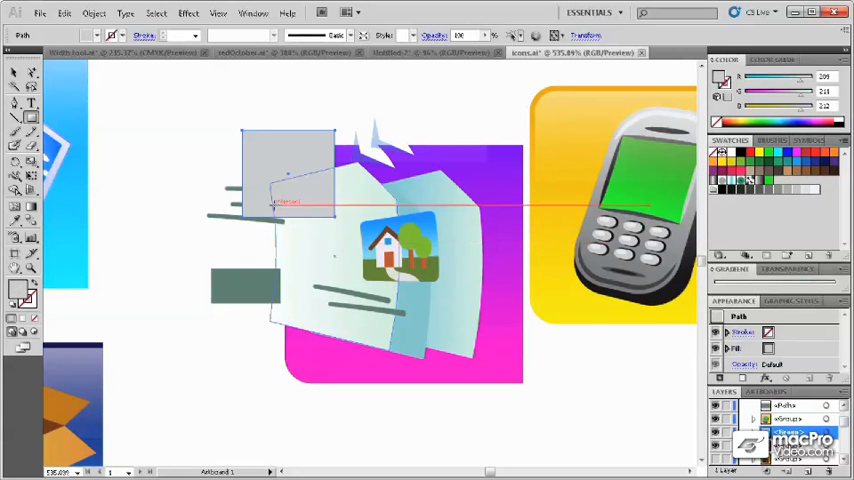
{"action": "left_click", "coordinate": [99, 15]}
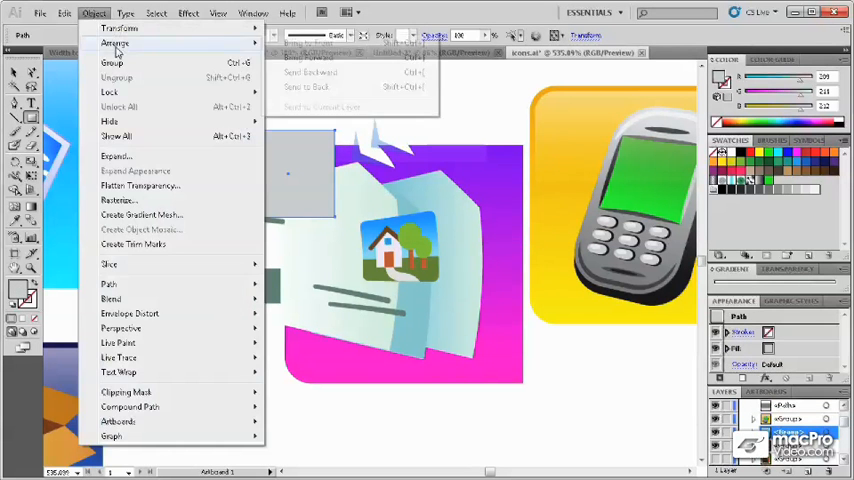